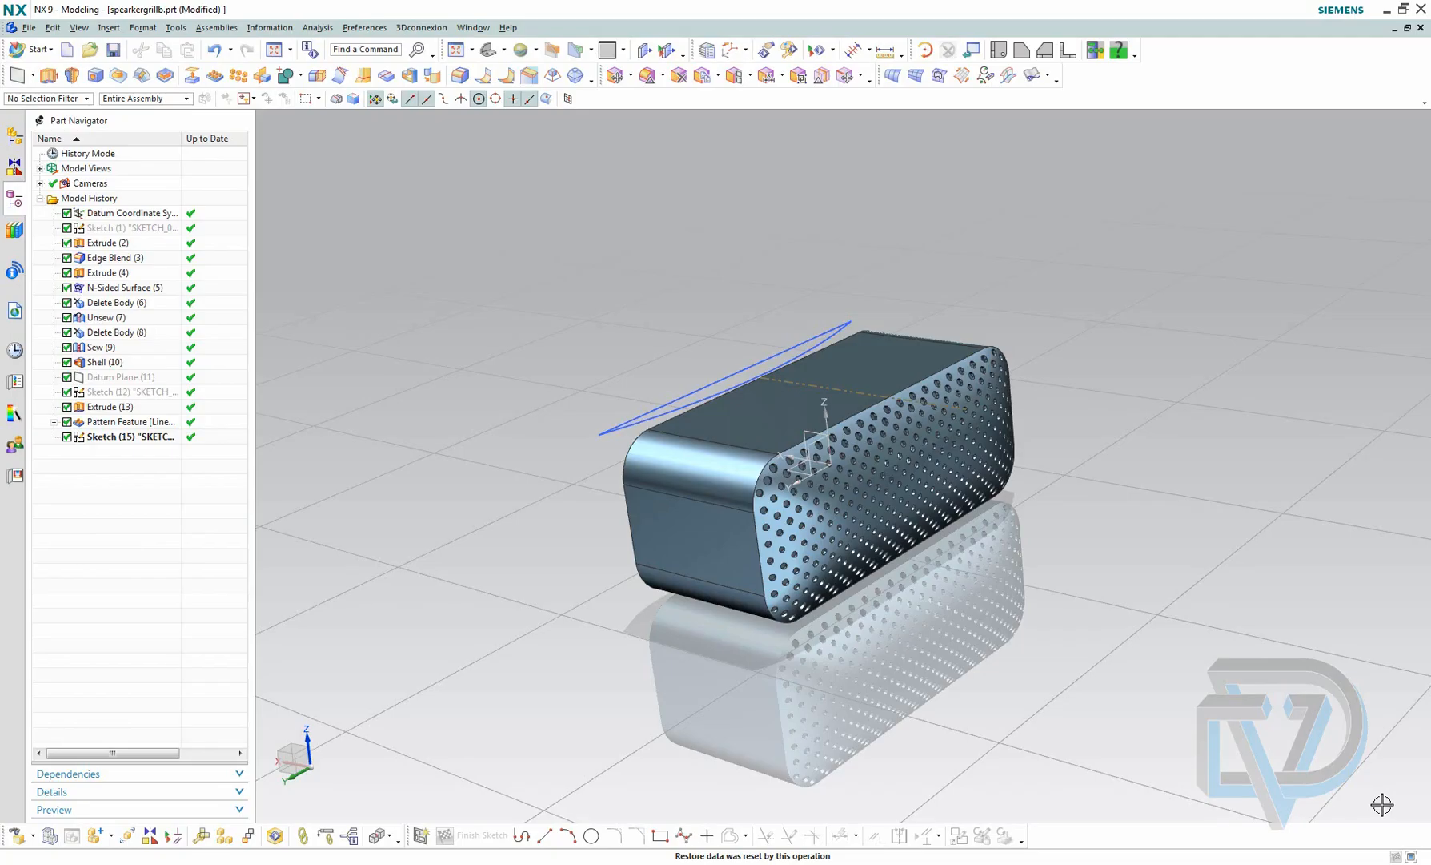
mouse_move(1331, 685)
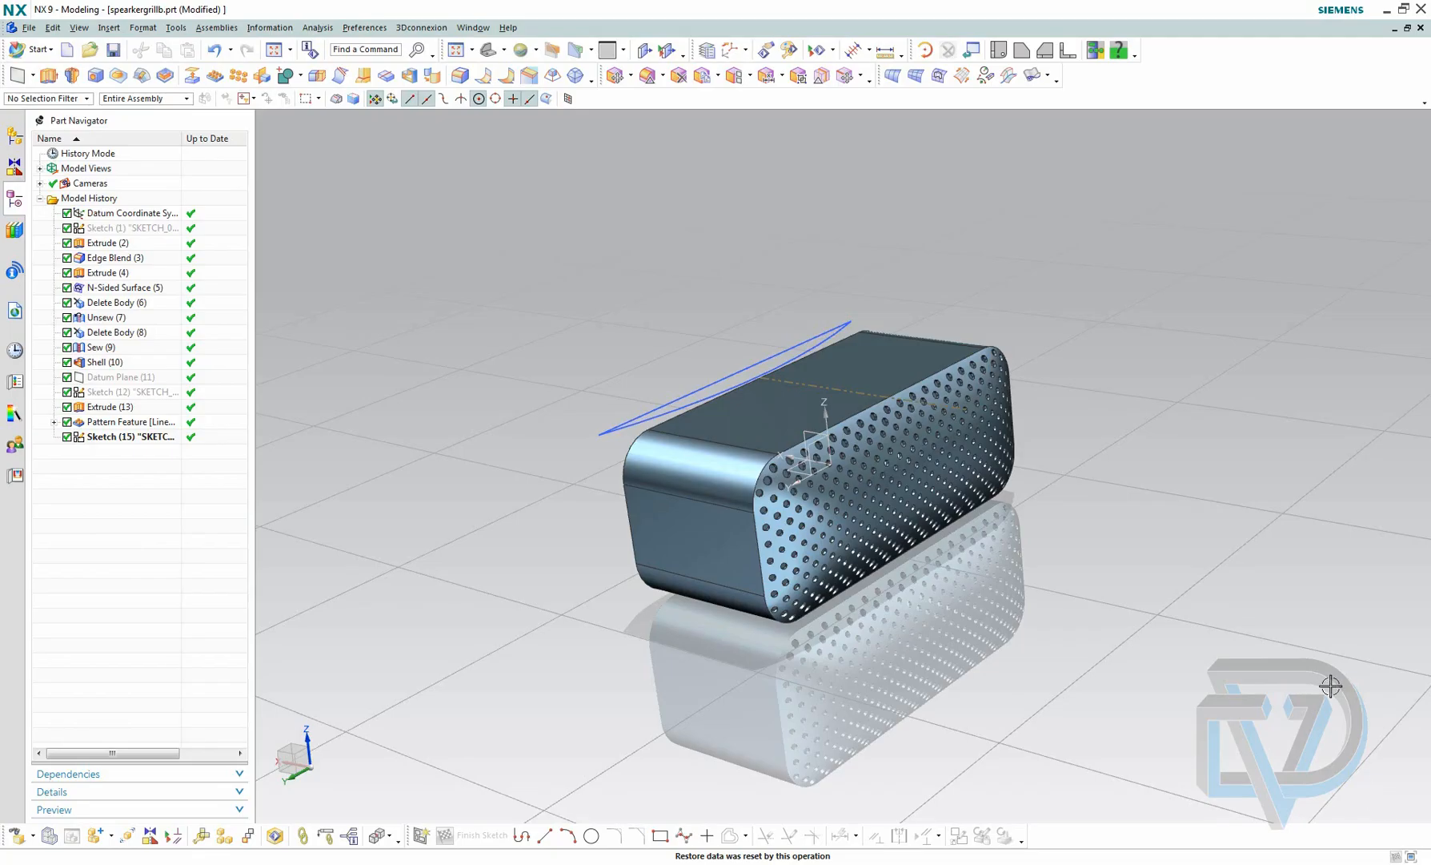
mouse_move(1261, 552)
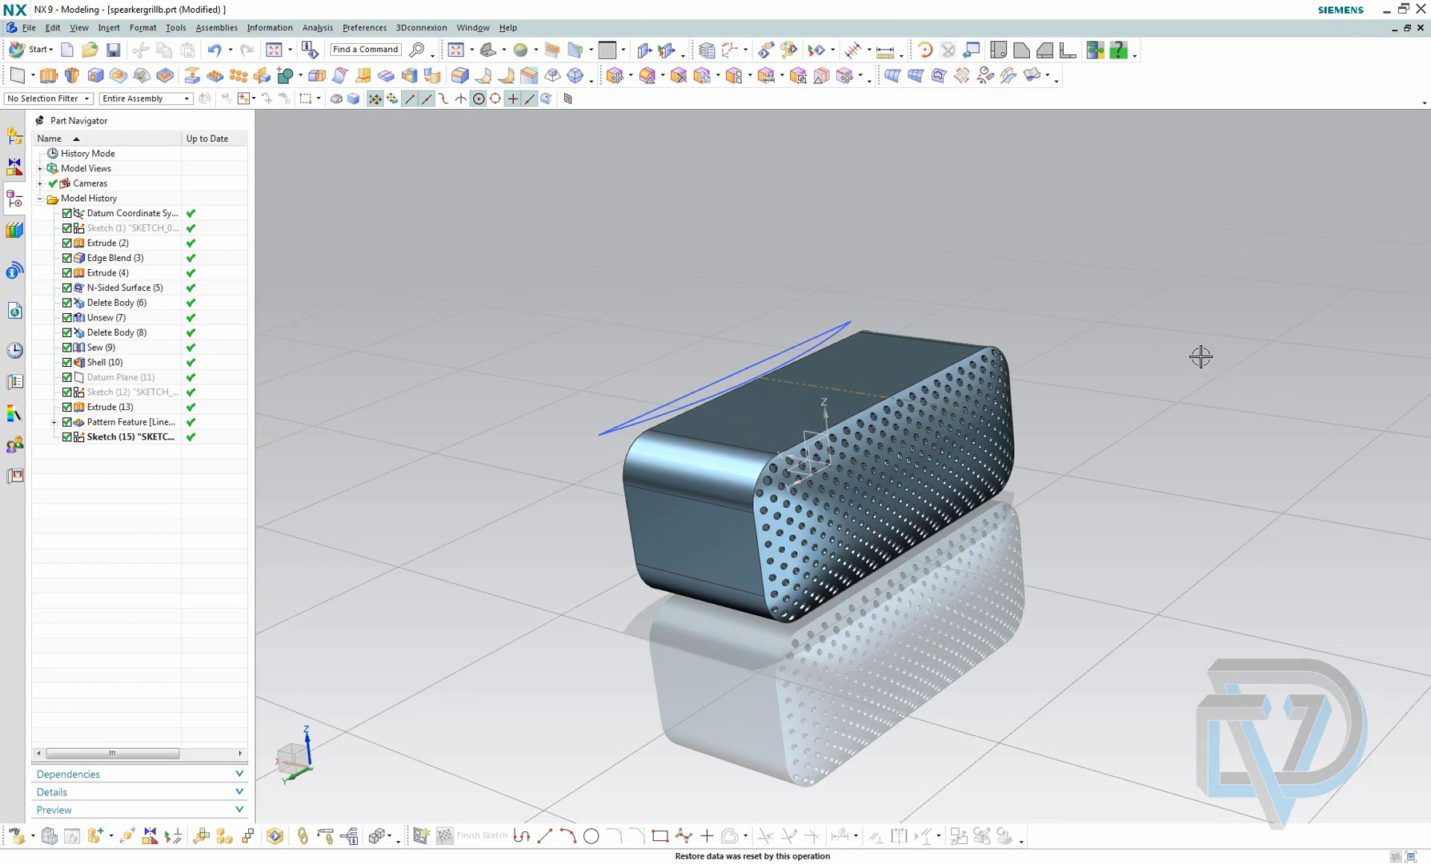
Step: Launch the Flexible Shaping > Global Shaping tool with Type set to By Curve
drag(1201, 357, 1175, 349)
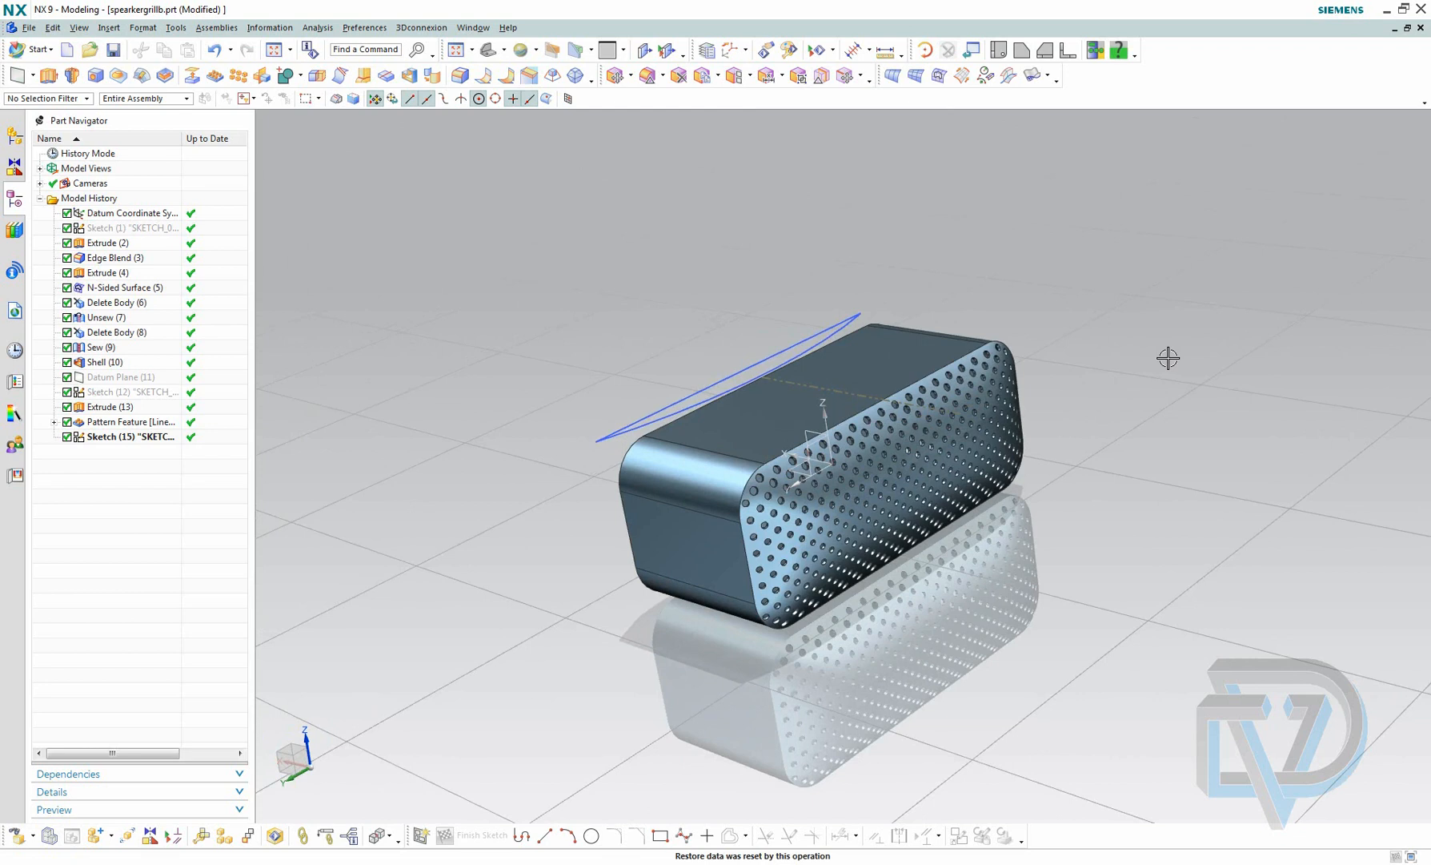
mouse_move(1121, 322)
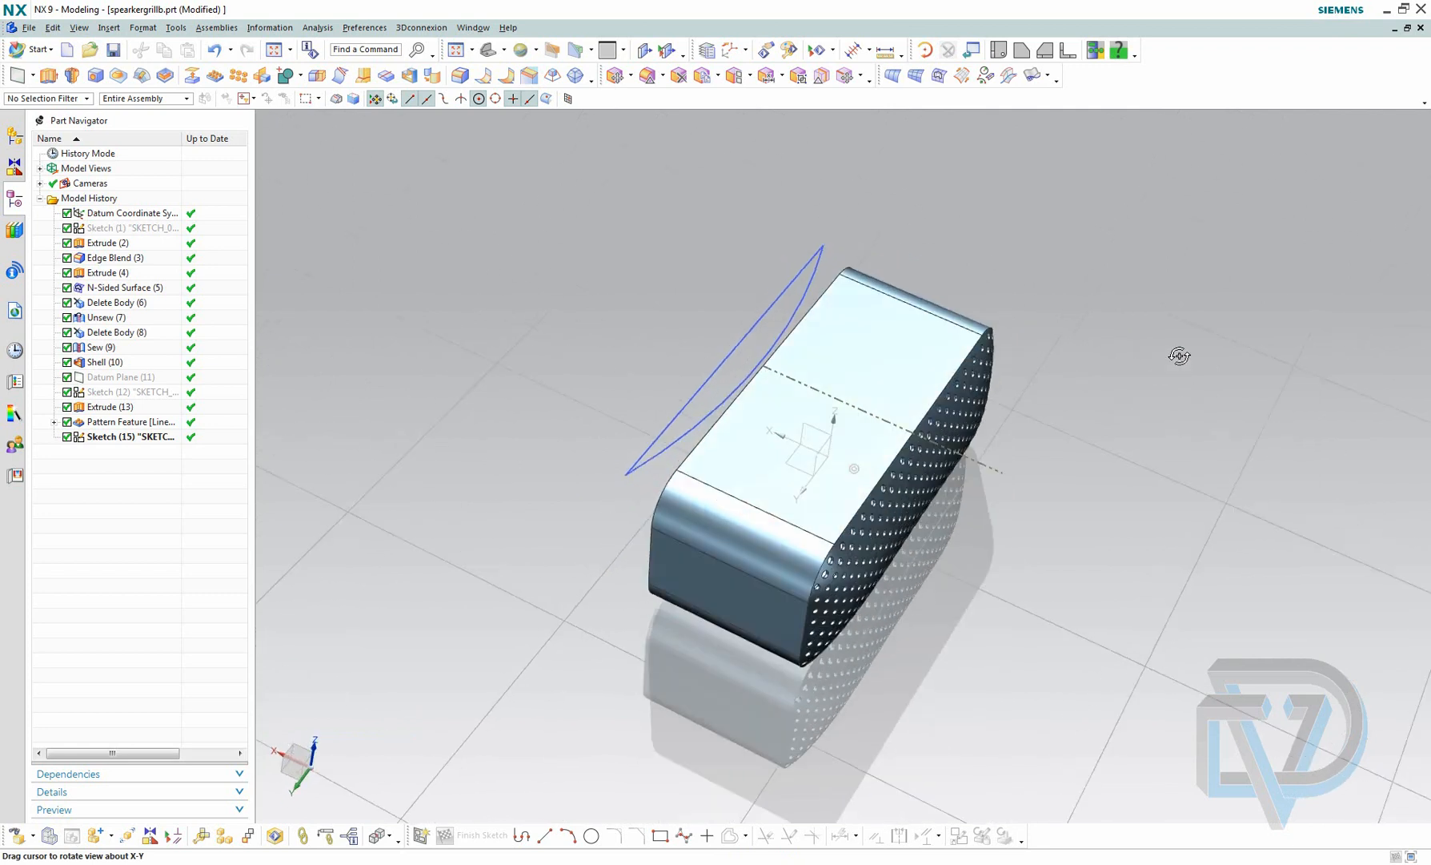
drag(1178, 355, 1140, 325)
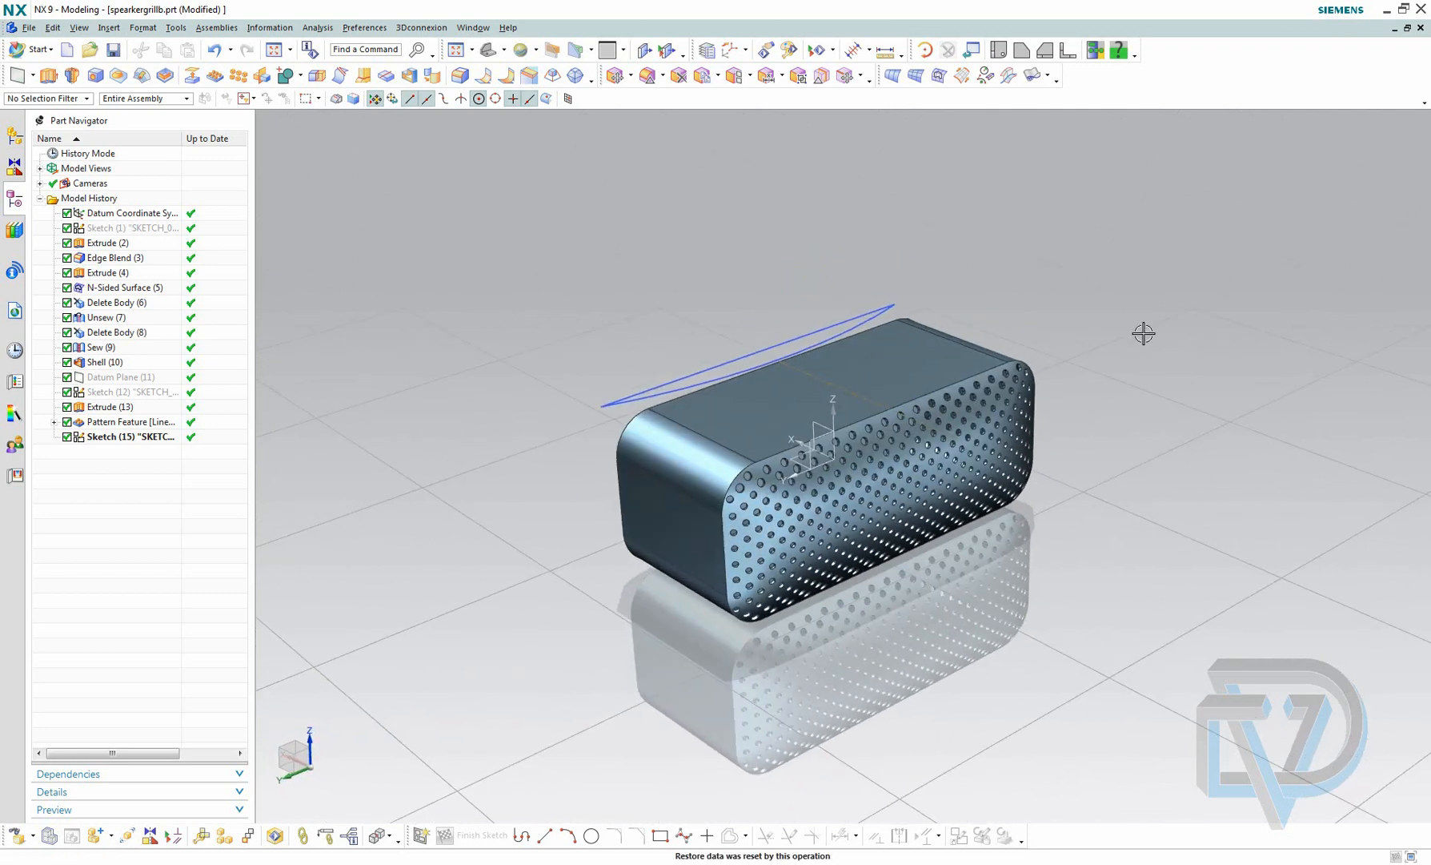
click(97, 347)
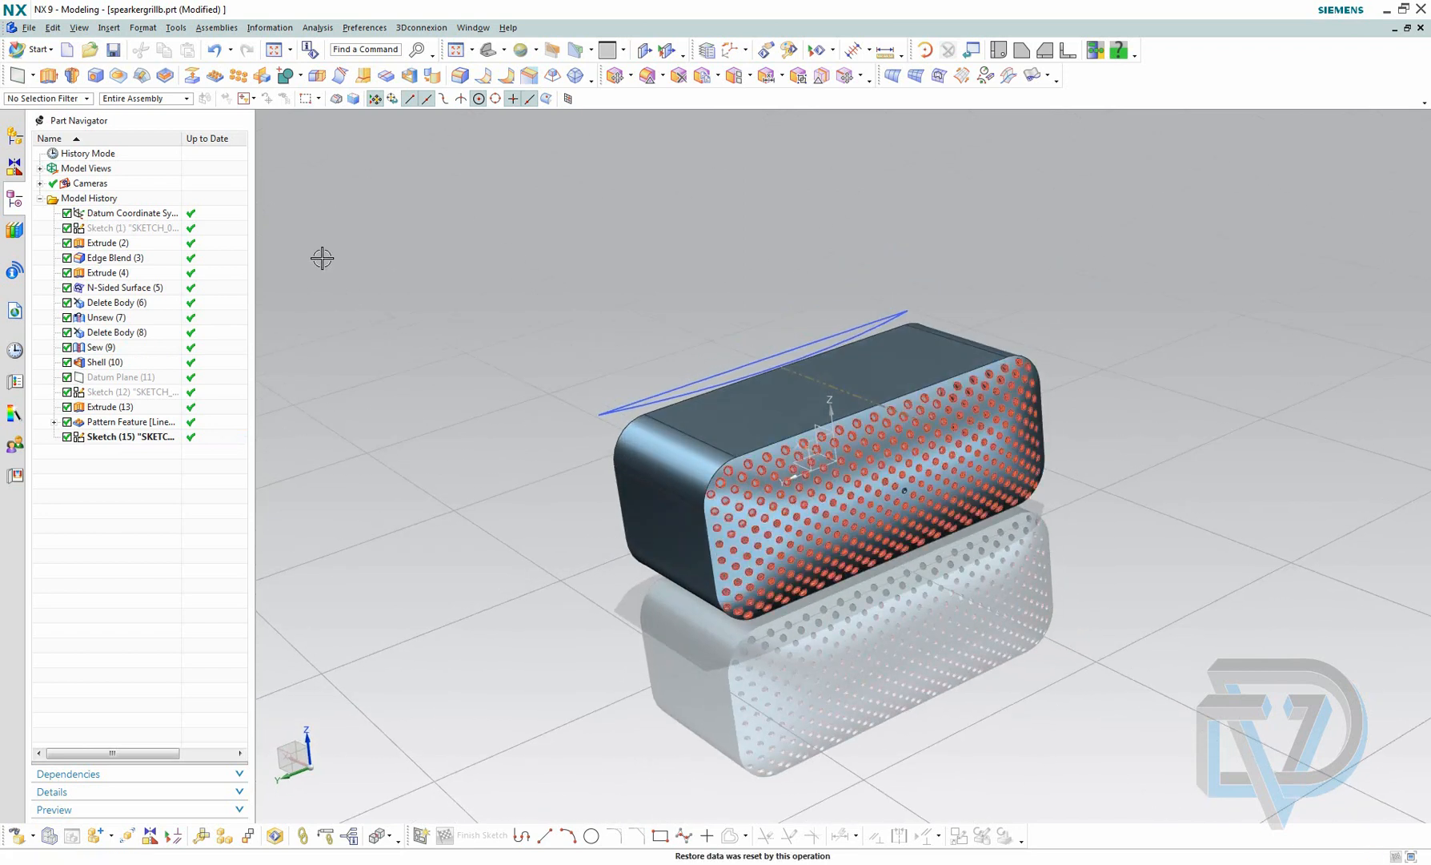
click(52, 26)
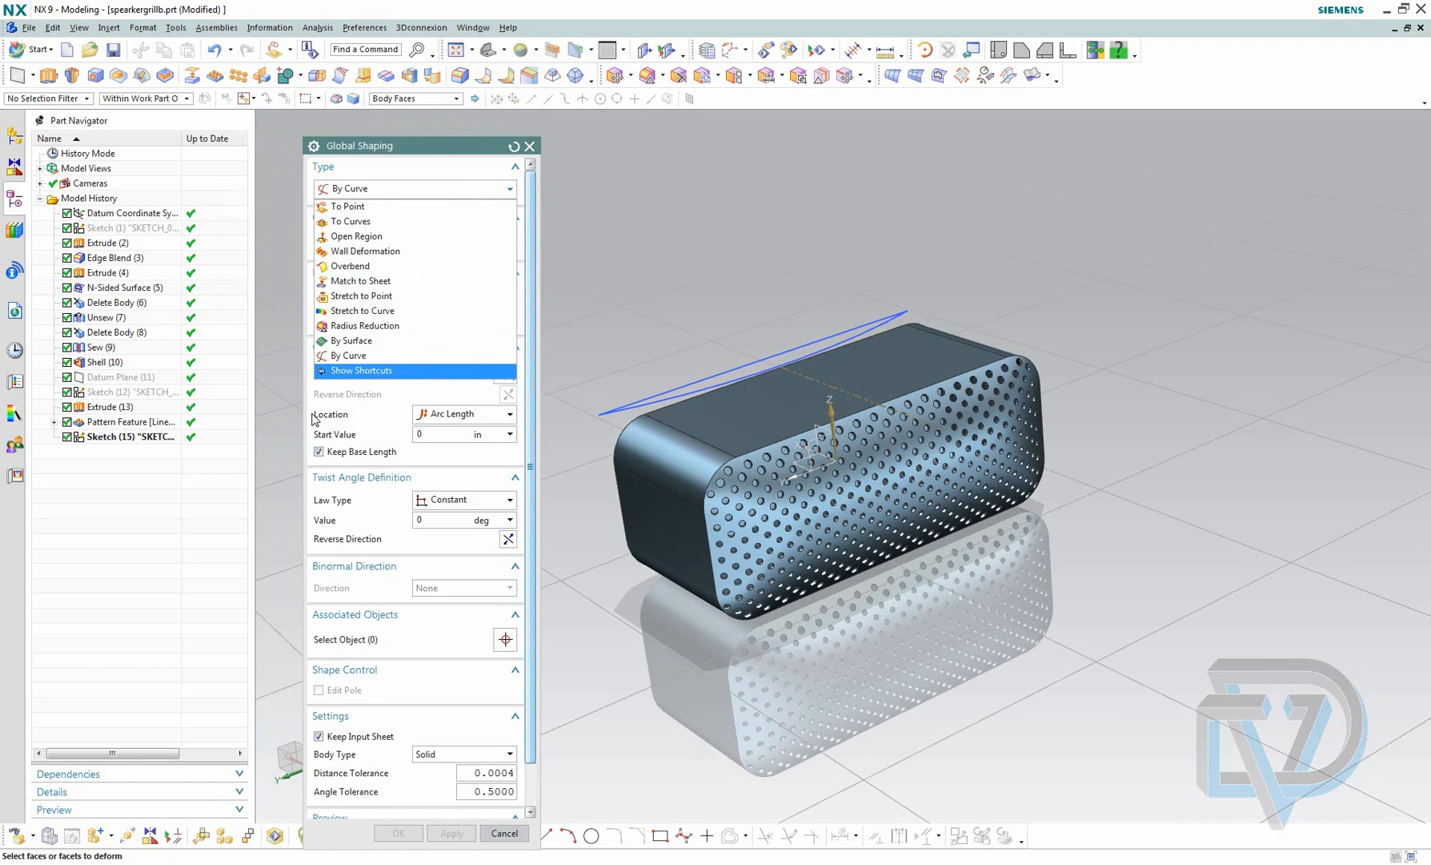
click(347, 356)
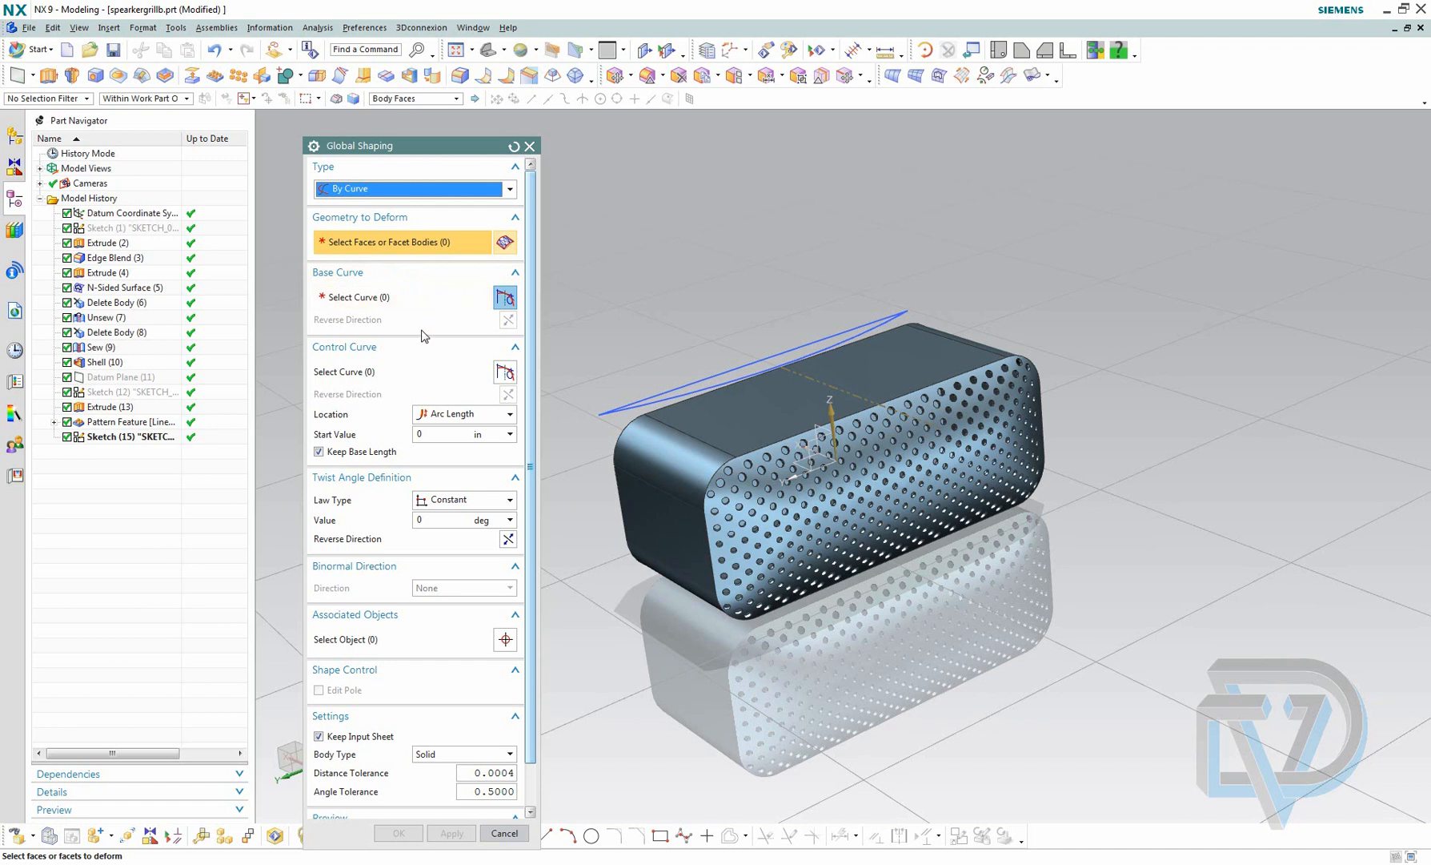
mouse_move(421, 337)
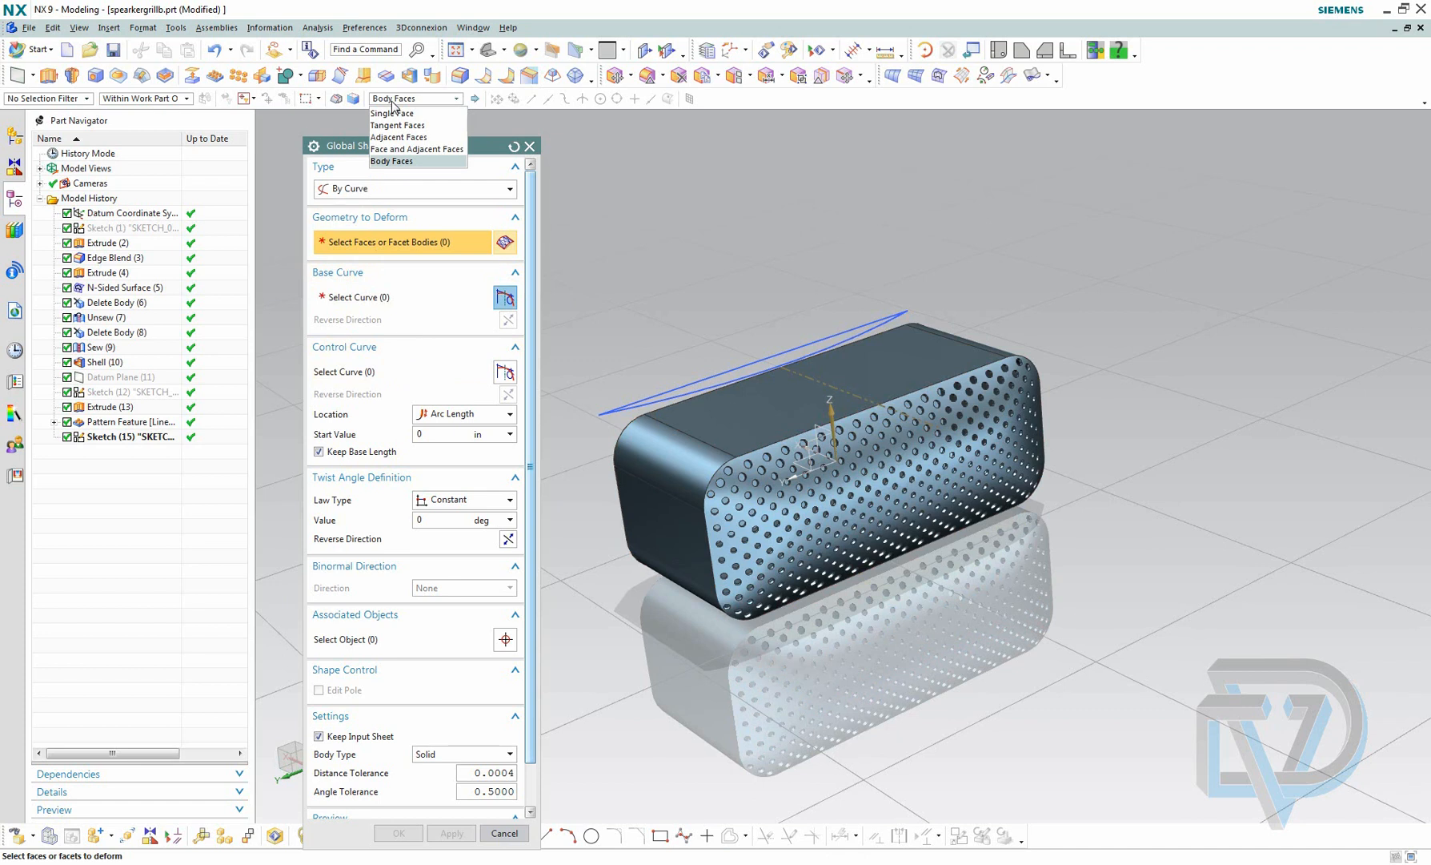
Step: Select all 379 body faces and set Line5 of SKETCH_002 as the base curve
click(391, 161)
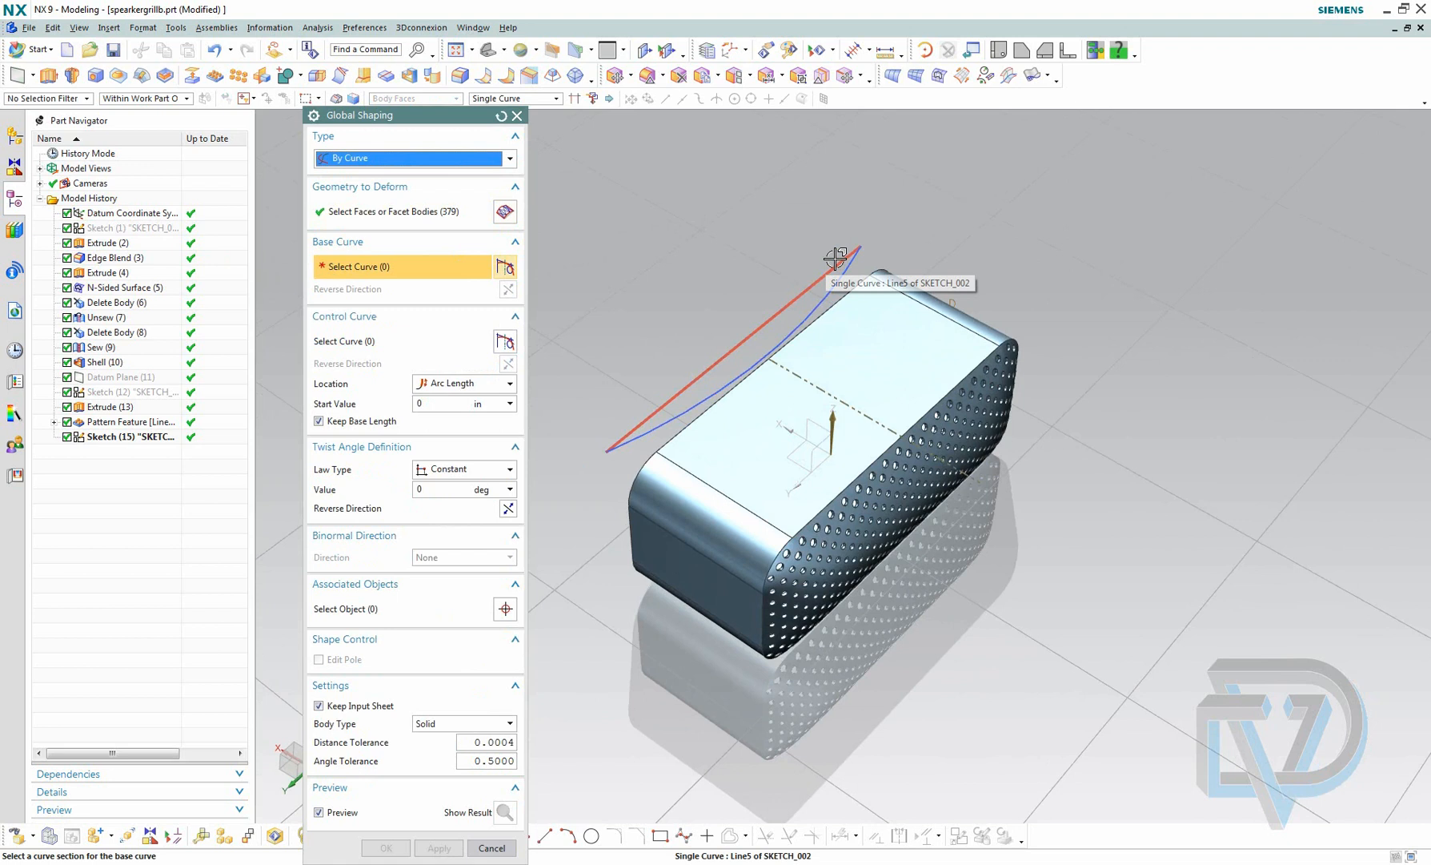
mouse_move(783, 303)
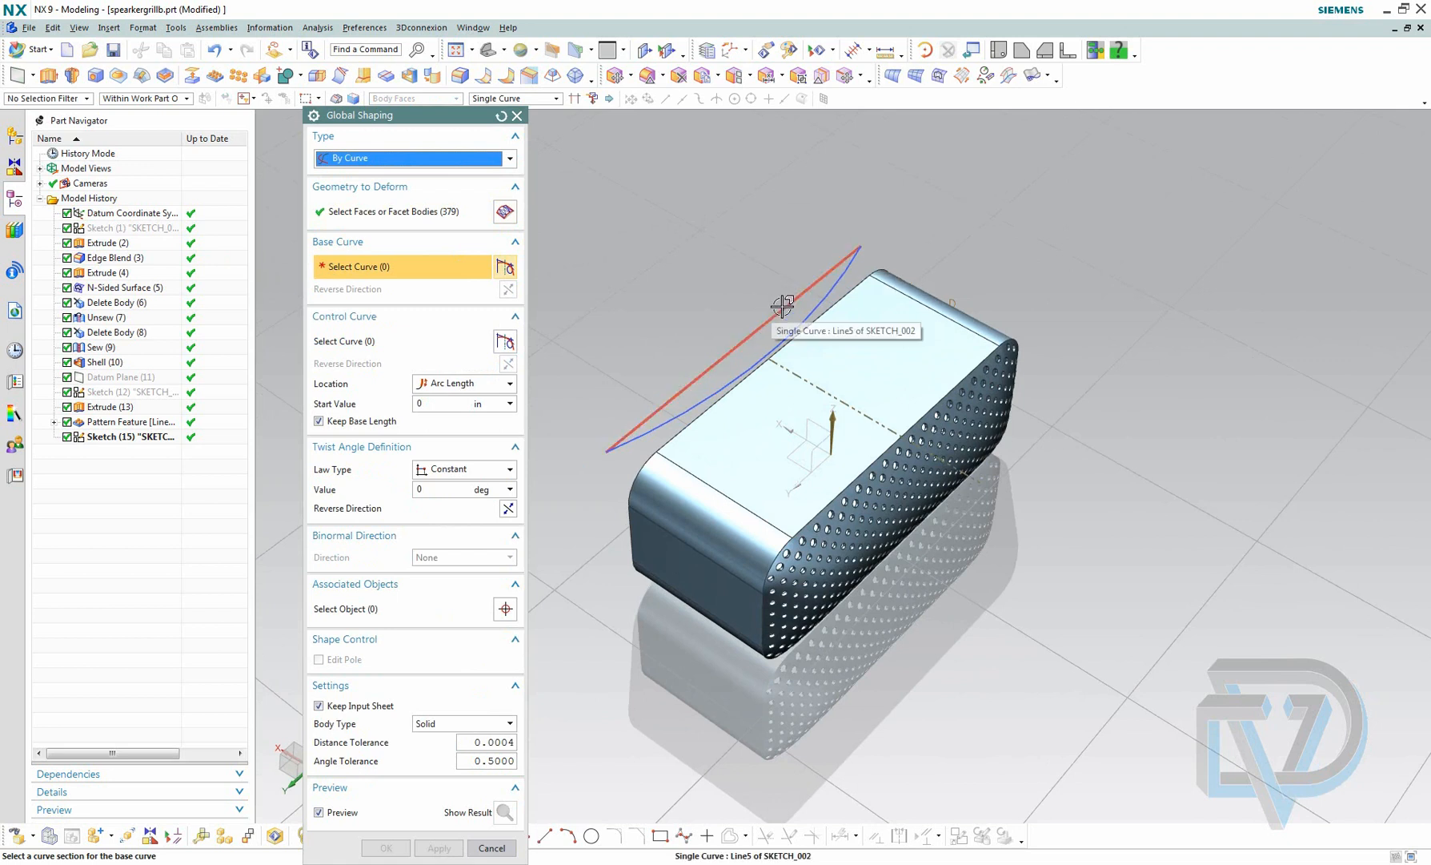
click(786, 301)
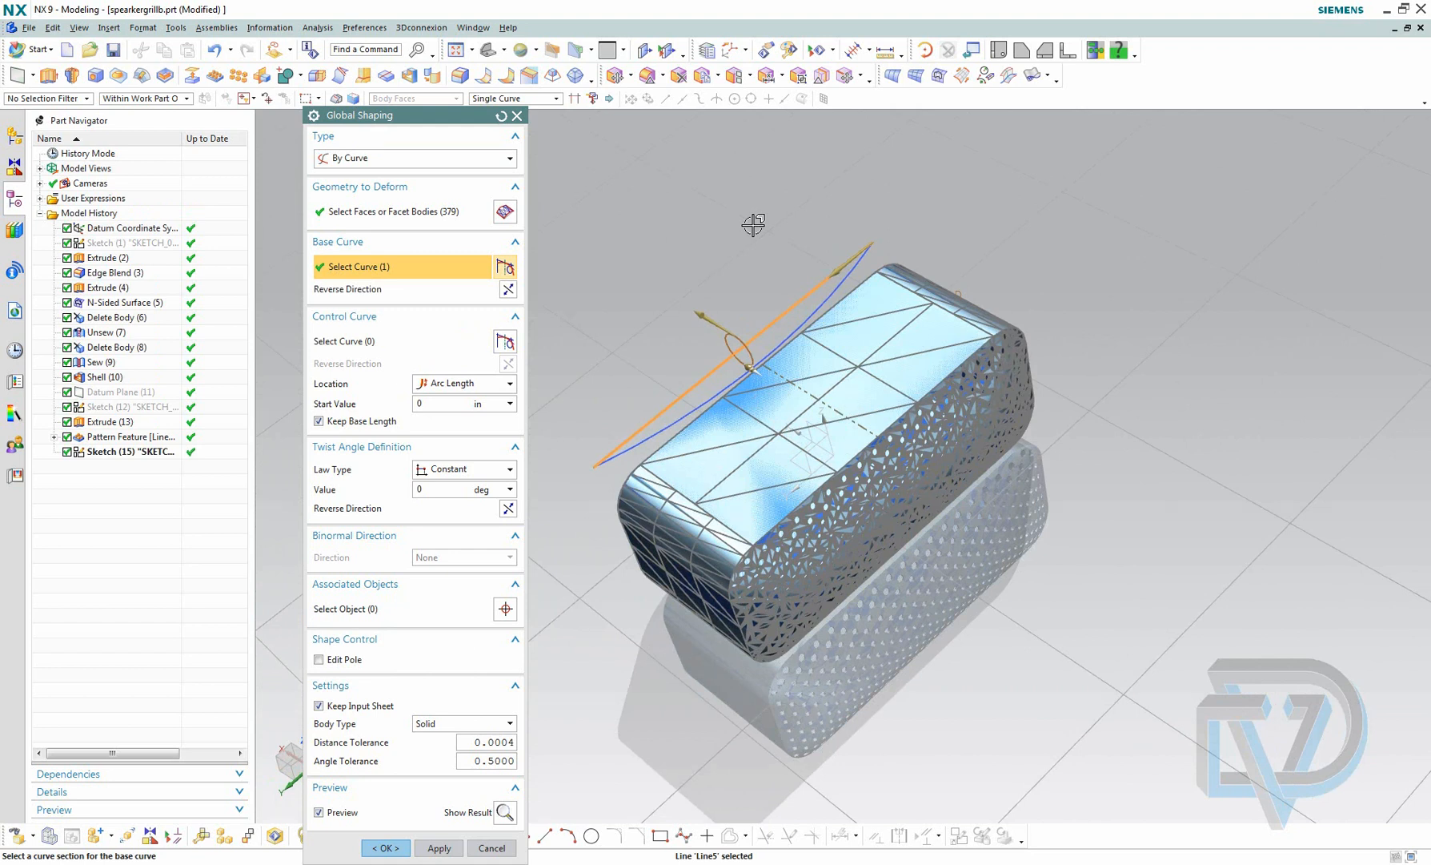
click(357, 340)
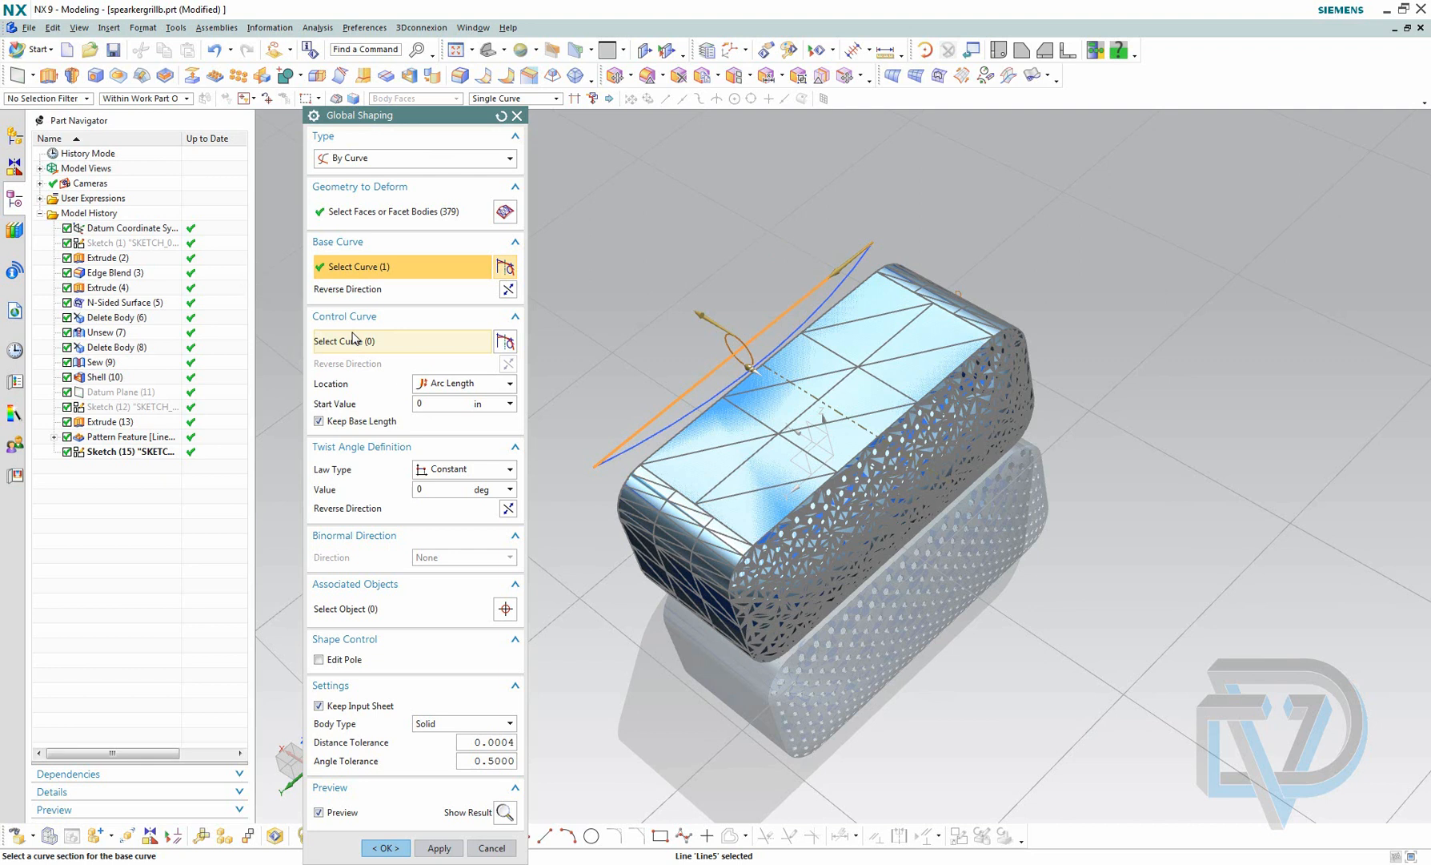
Step: Pick the blue arc as the control curve to bend the preview
click(384, 340)
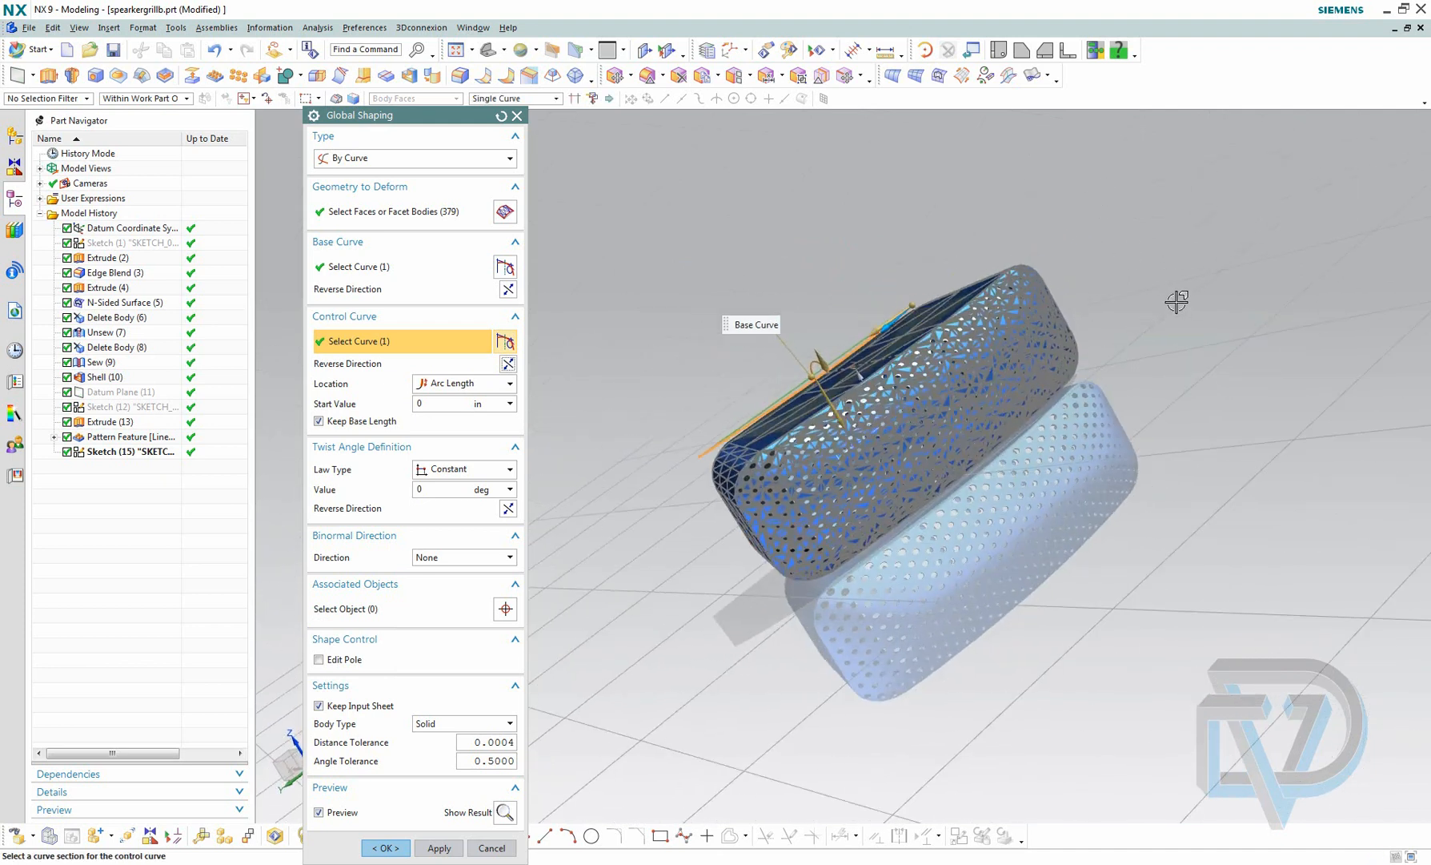
Step: Turn Keep Base Length off and back on so the body curves at its original length
click(318, 421)
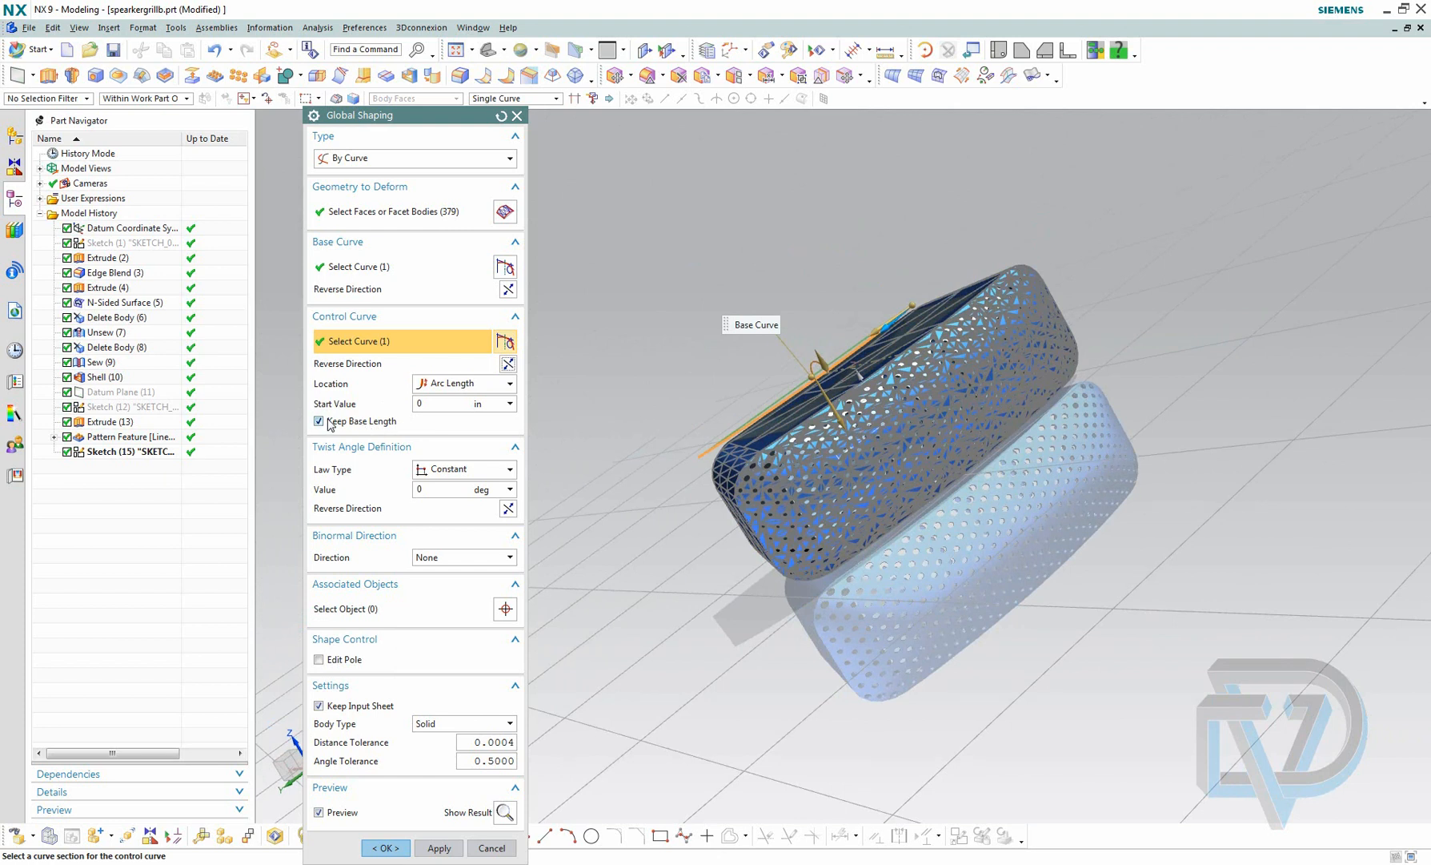
click(318, 422)
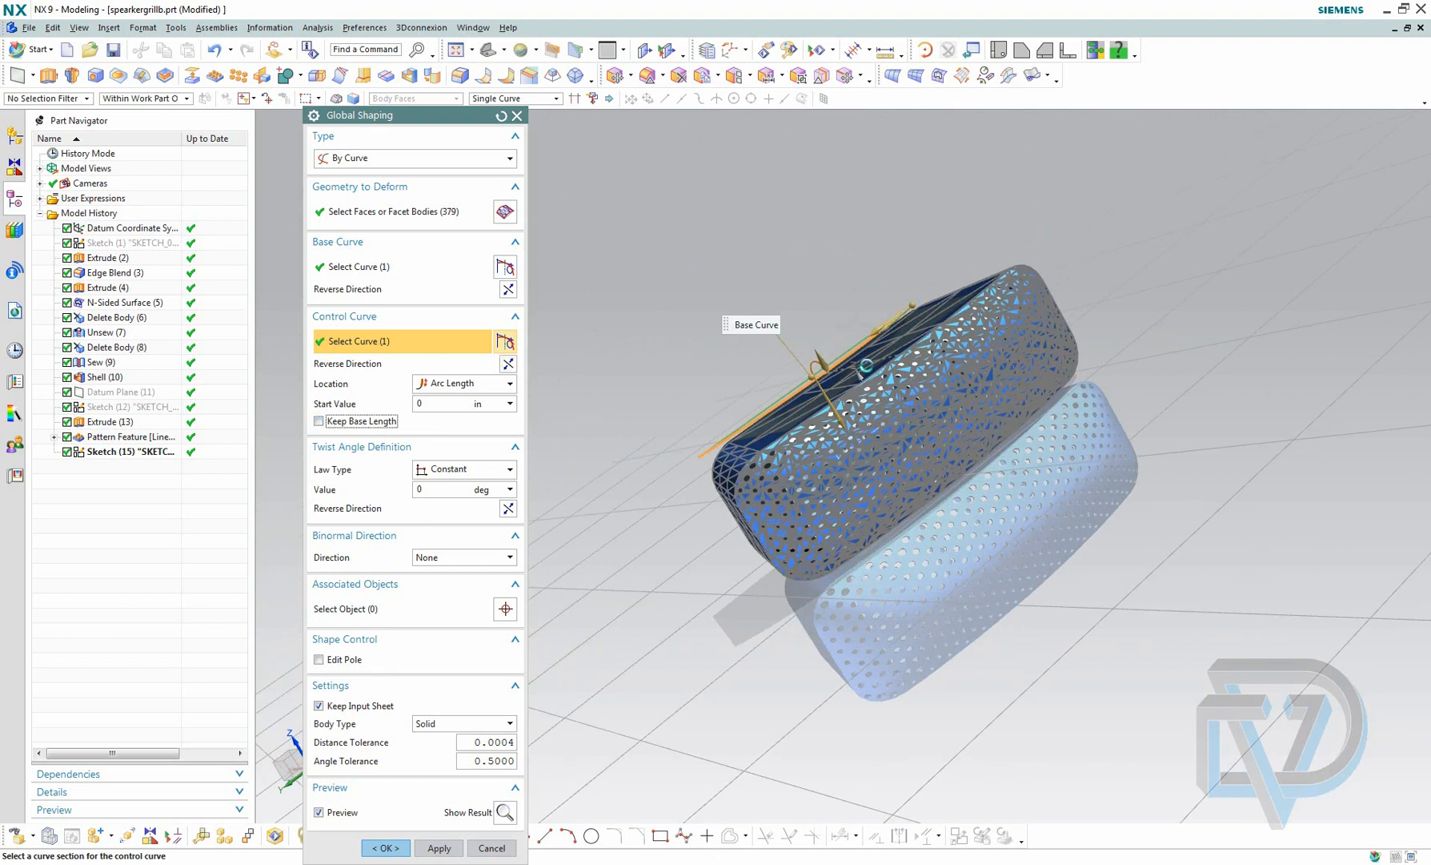
click(438, 854)
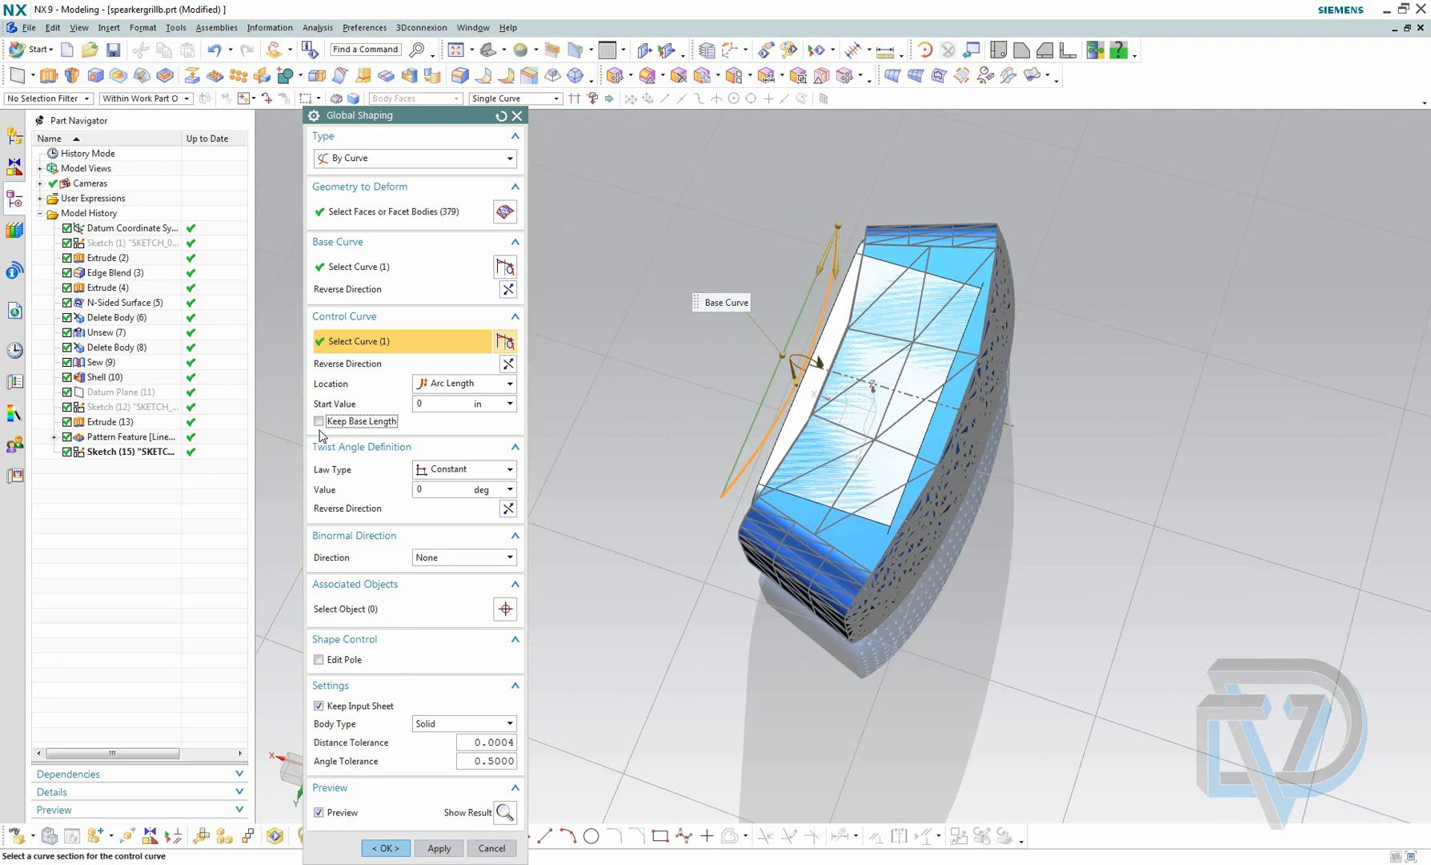
click(319, 421)
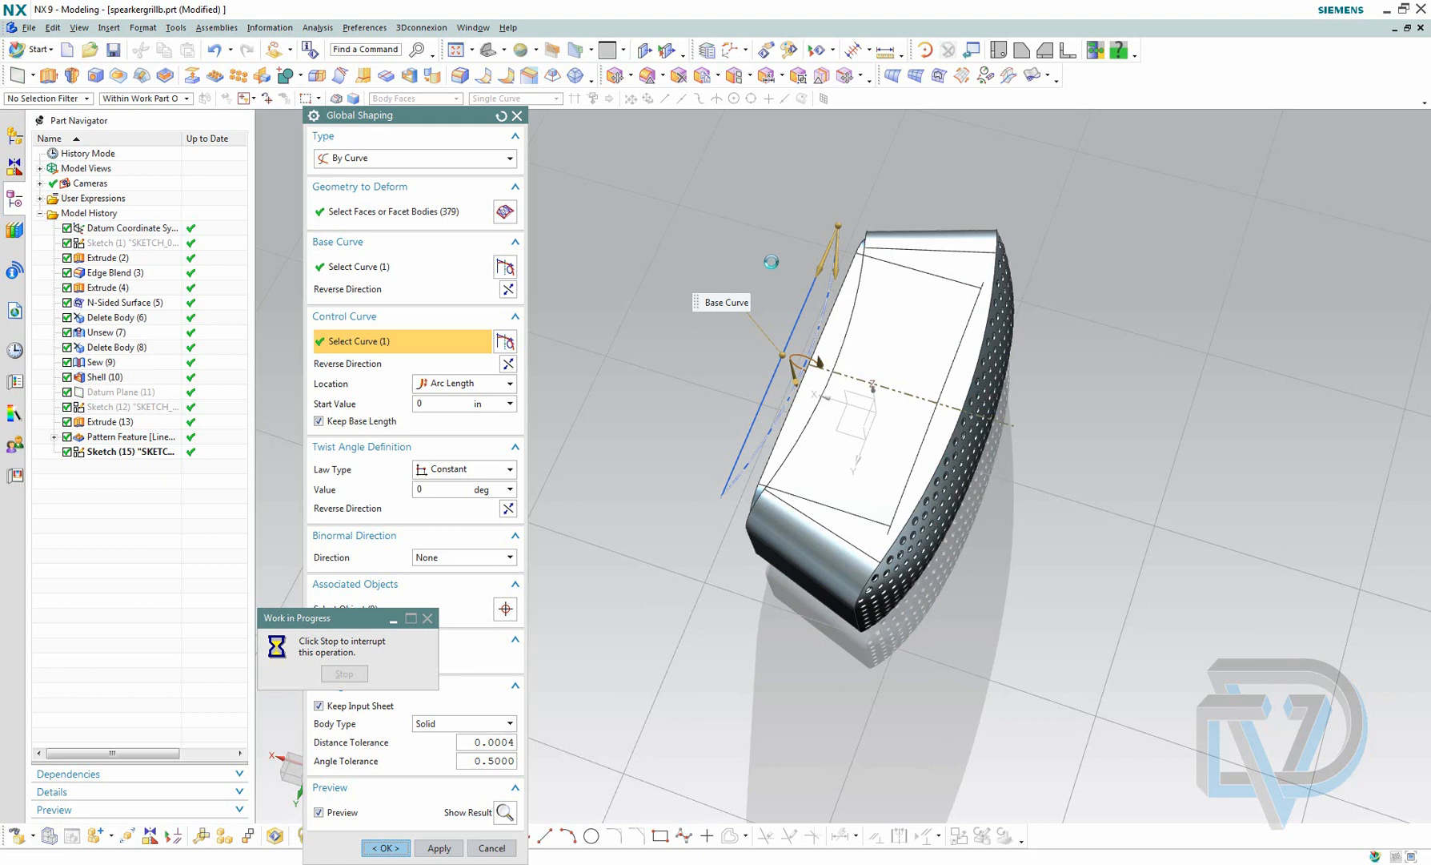
Step: Apply the Global Shaping (18) feature and orbit around the bent speaker body
click(384, 847)
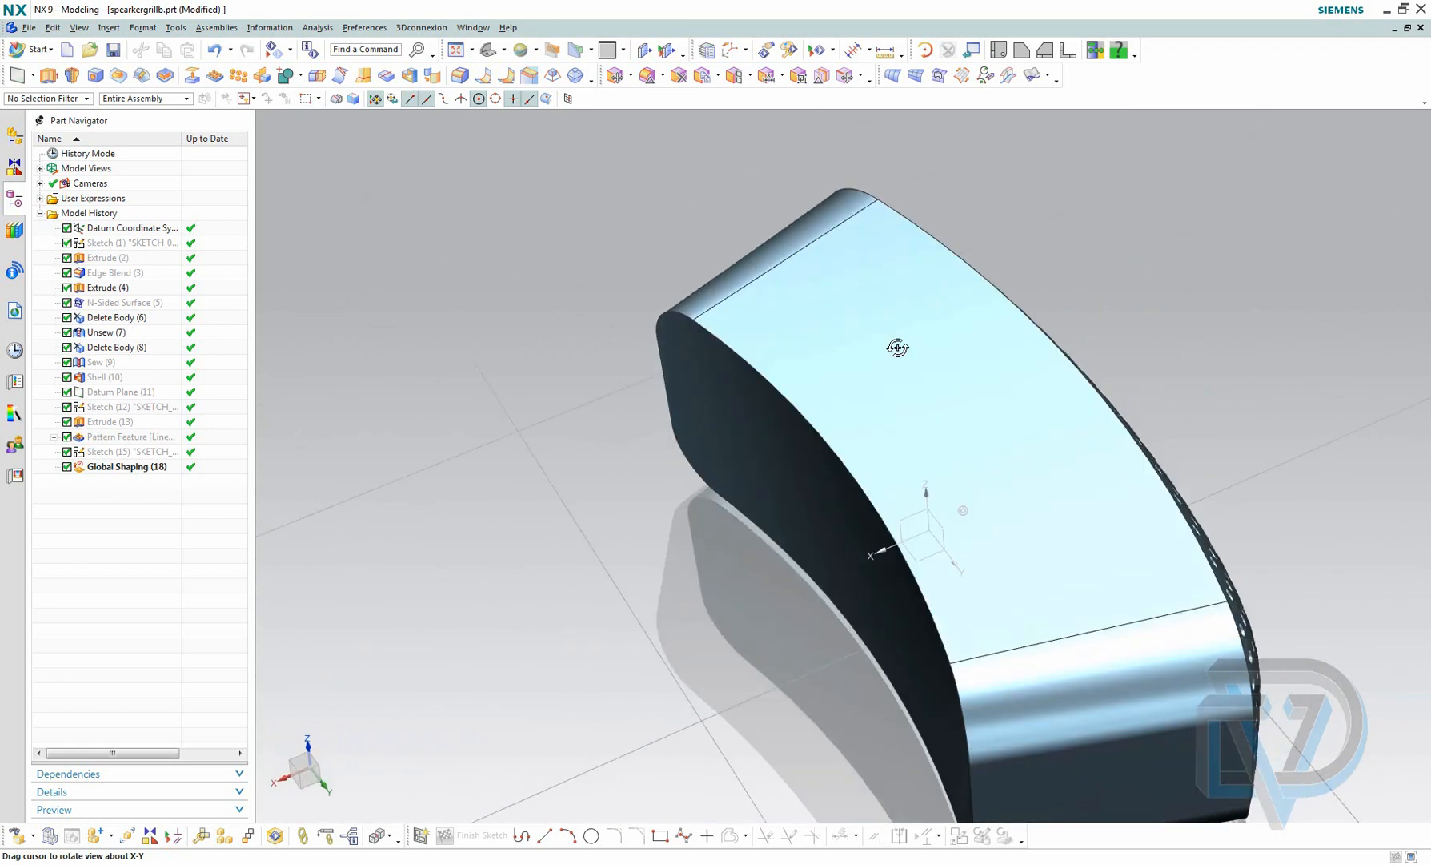
drag(896, 346, 735, 335)
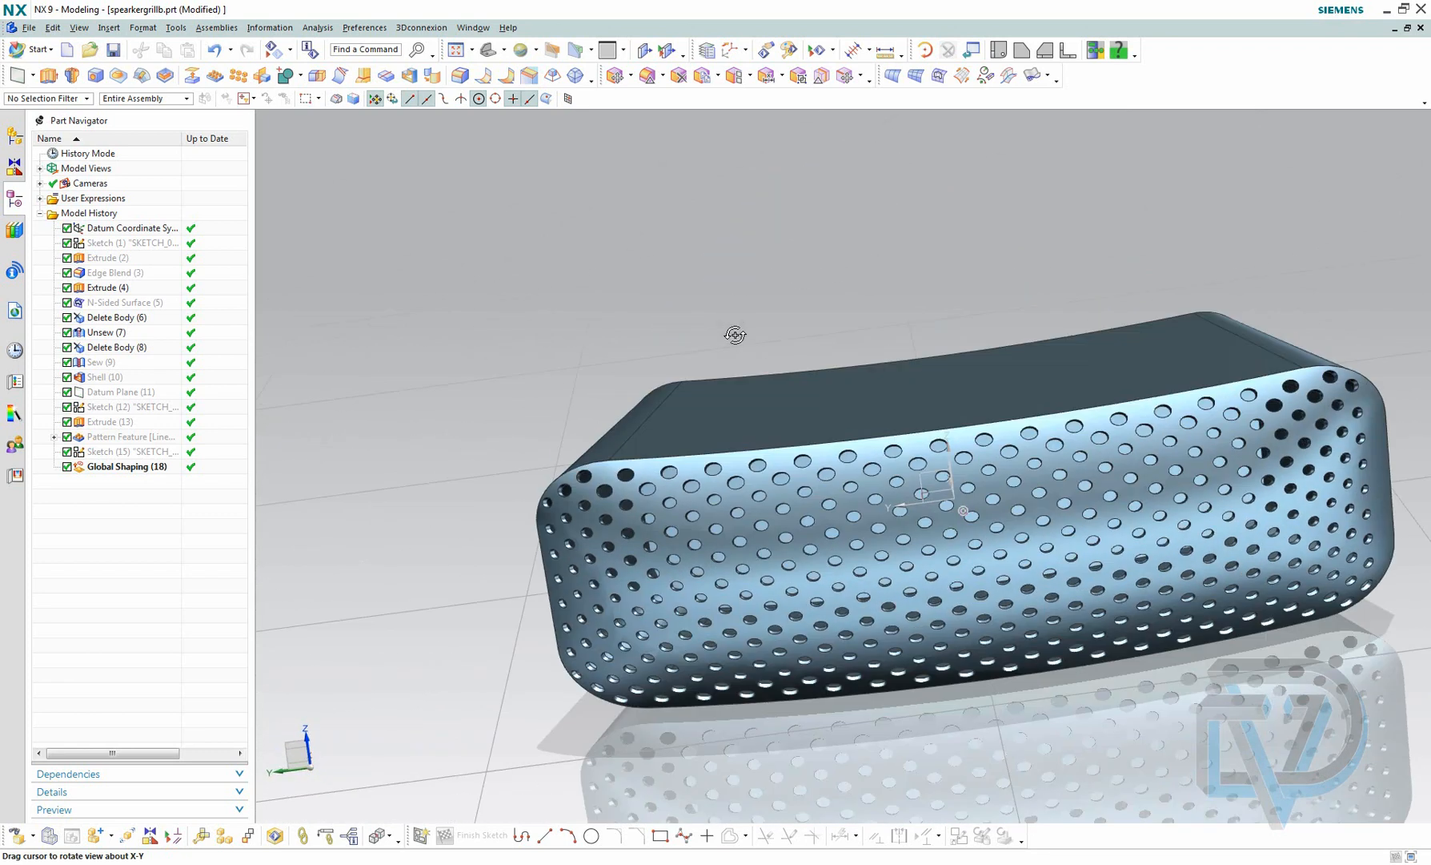
drag(735, 336, 817, 357)
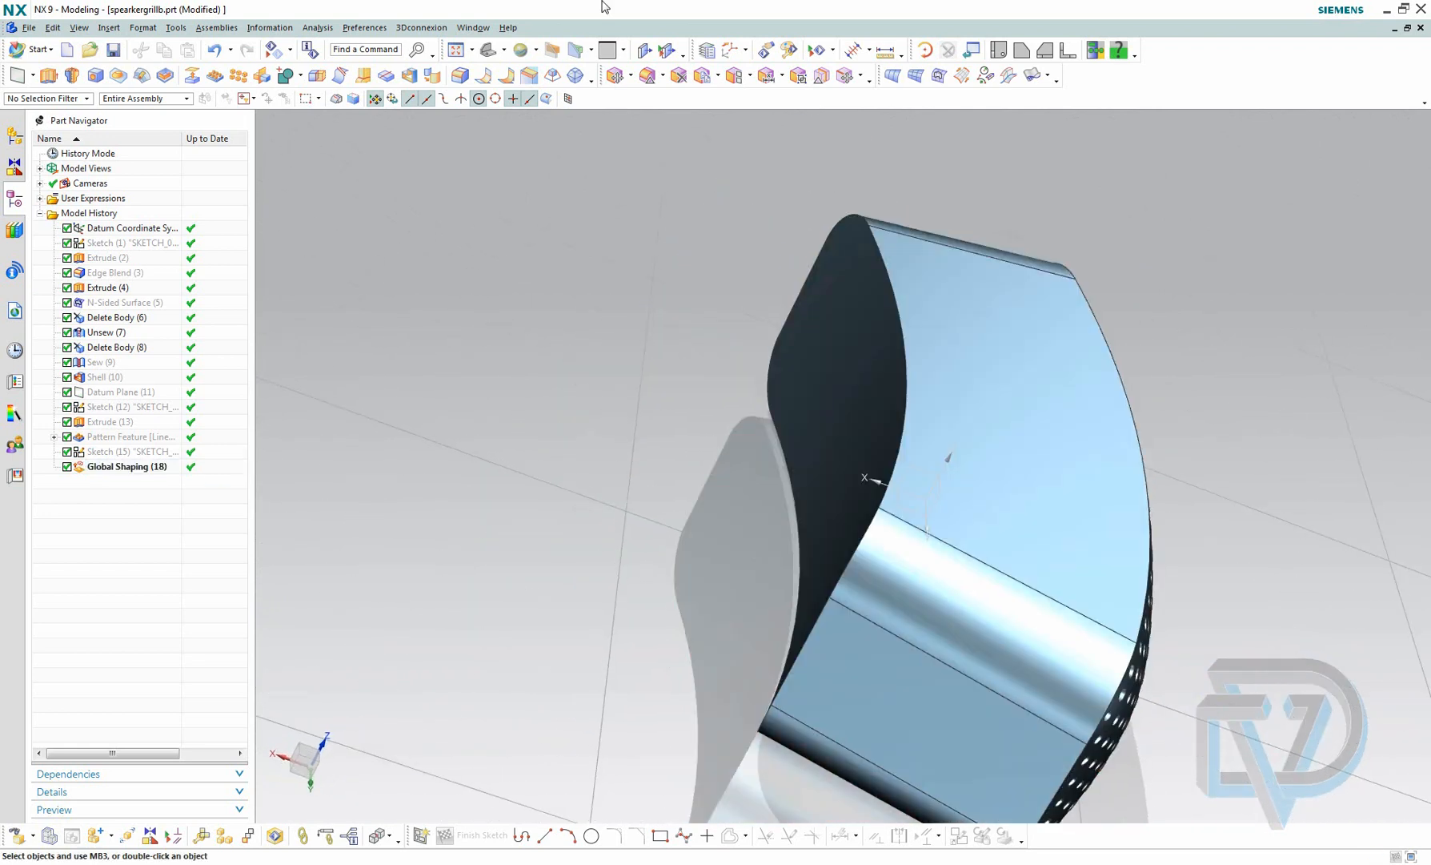
mouse_move(71, 50)
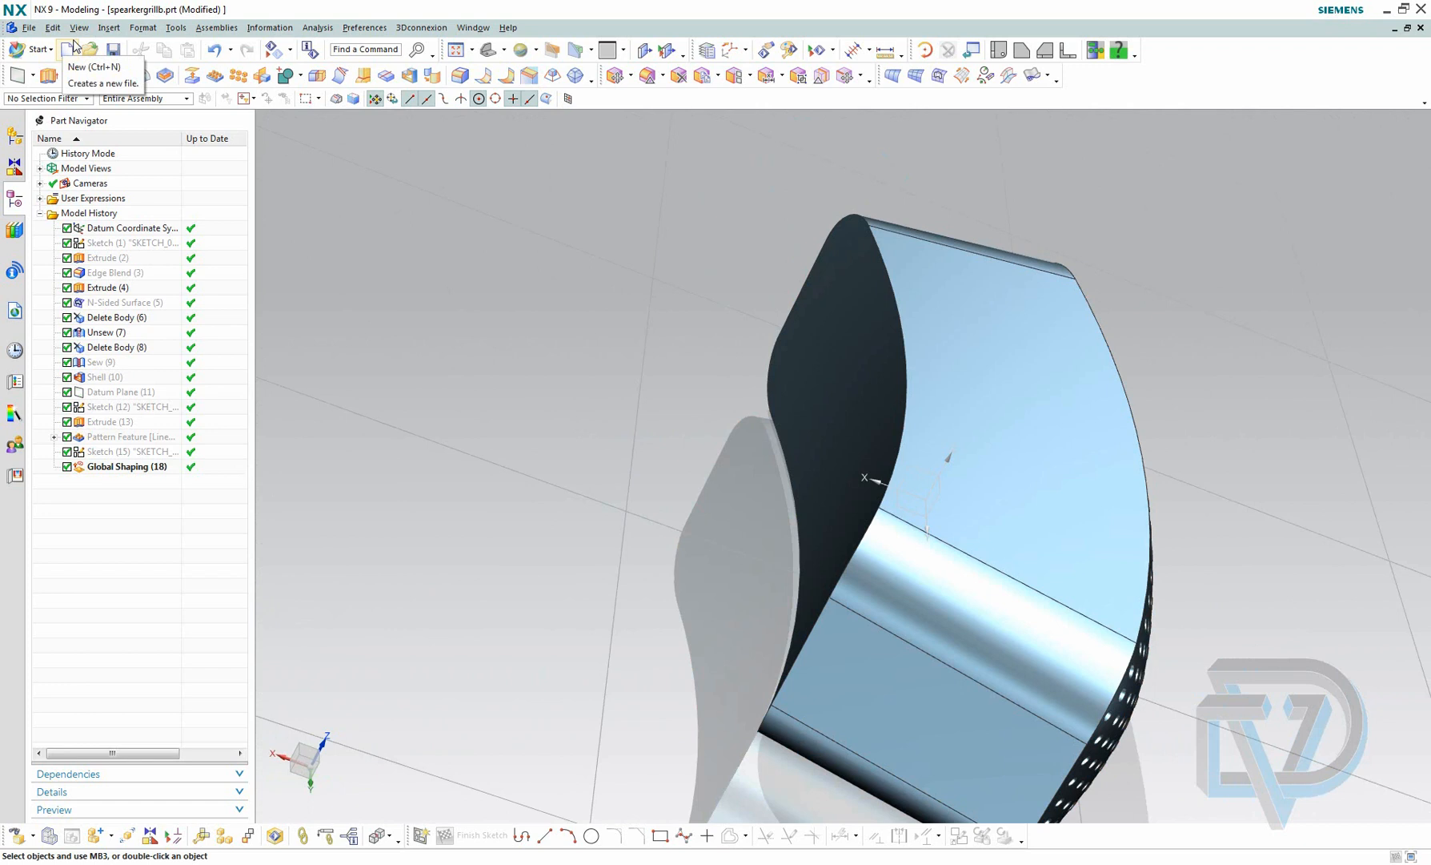